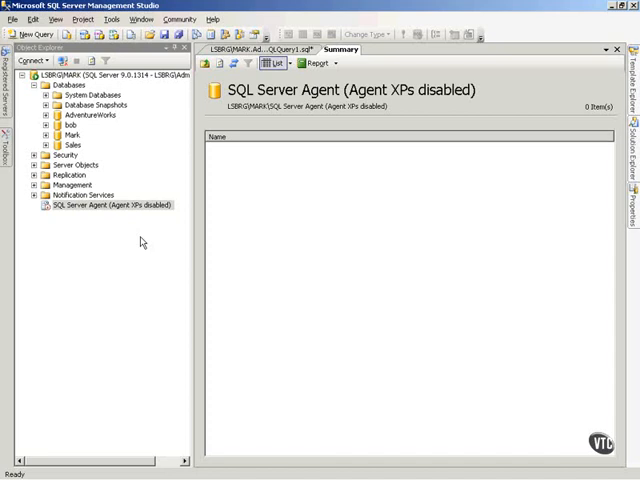
{"action": "mouse_move", "coordinate": [178, 184]}
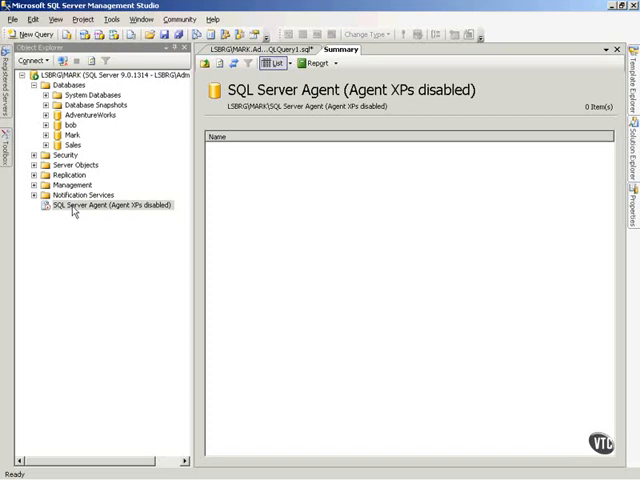
Start SQL Server Agent from Object Explorer, then view its Alerts and Operators nodes.
{"action": "right_click", "coordinate": [96, 204]}
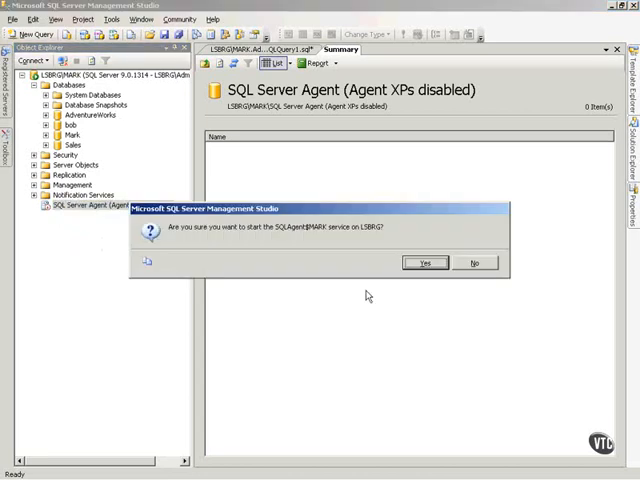
{"action": "left_click", "coordinate": [424, 264]}
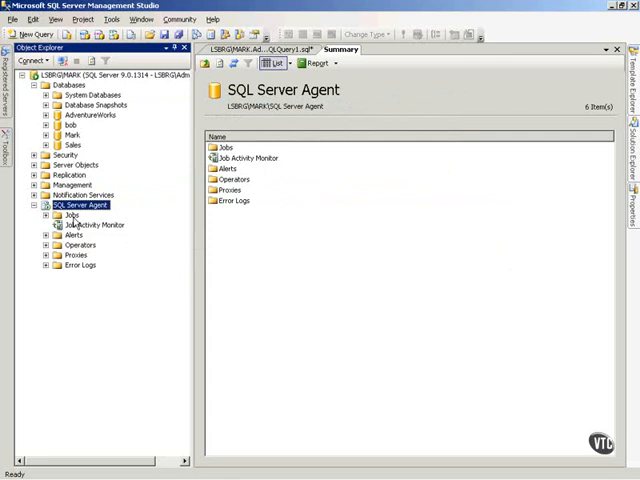
{"action": "left_click", "coordinate": [72, 236]}
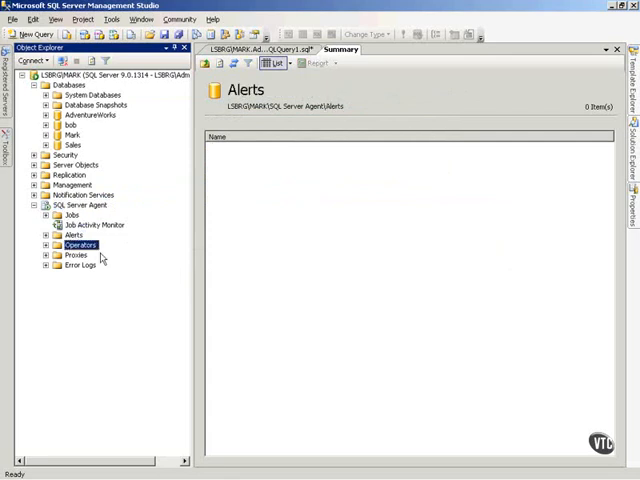
{"action": "left_click", "coordinate": [80, 244]}
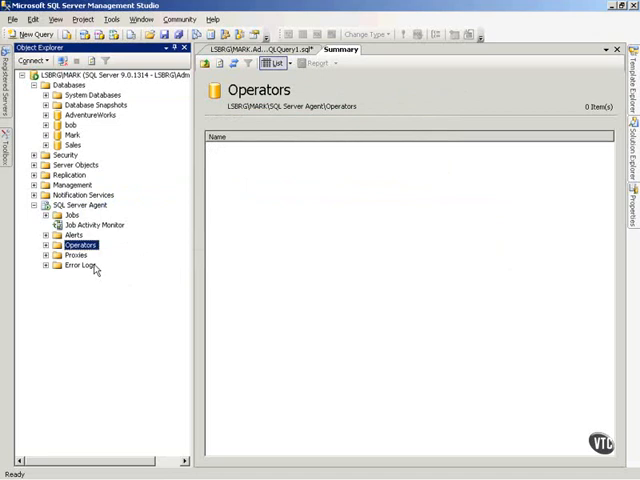
{"action": "mouse_move", "coordinate": [112, 312]}
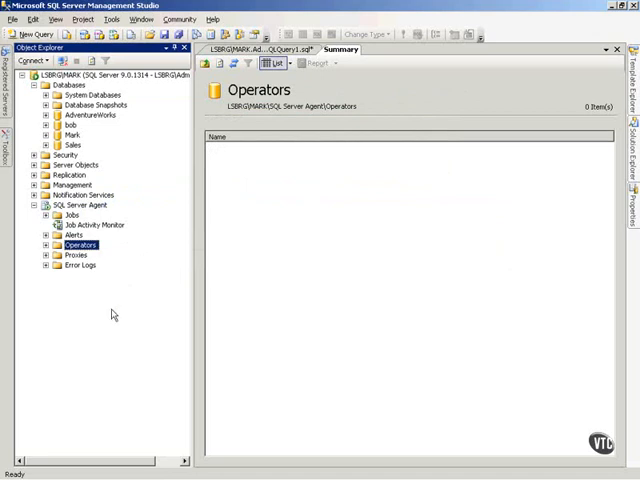
From Control Panel reach Administrative Tools and select the Services shortcut.
{"action": "left_click", "coordinate": [18, 472]}
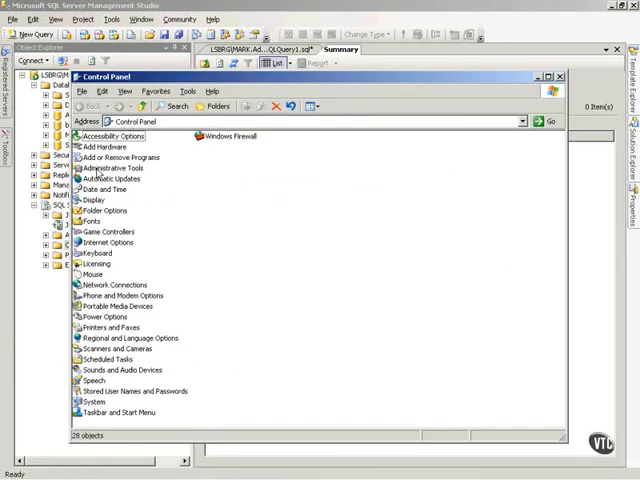
{"action": "double_click", "coordinate": [104, 168]}
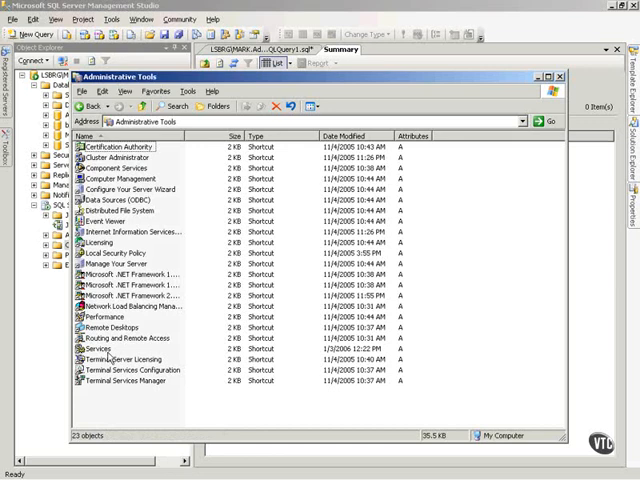
{"action": "left_click", "coordinate": [98, 348]}
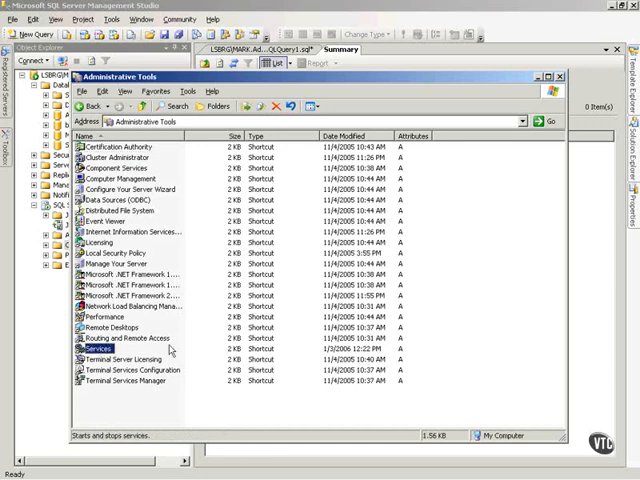
In the Services console, locate and select the SQL Server Agent service entry.
{"action": "double_click", "coordinate": [98, 348]}
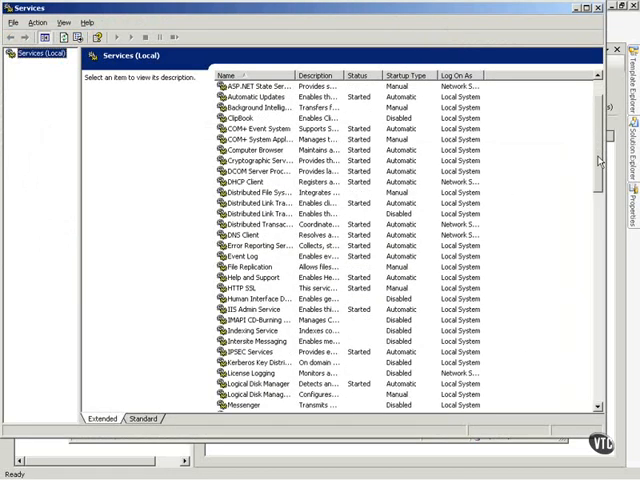
{"action": "scroll", "scroll_direction": "down", "scroll_amount": 3}
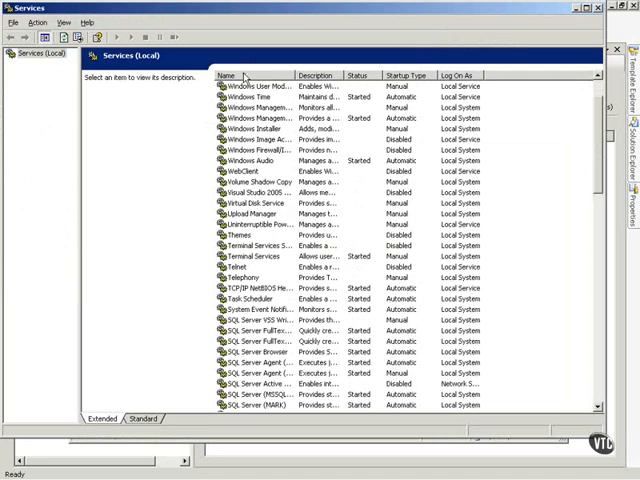
{"action": "scroll", "scroll_direction": "up", "scroll_amount": 3}
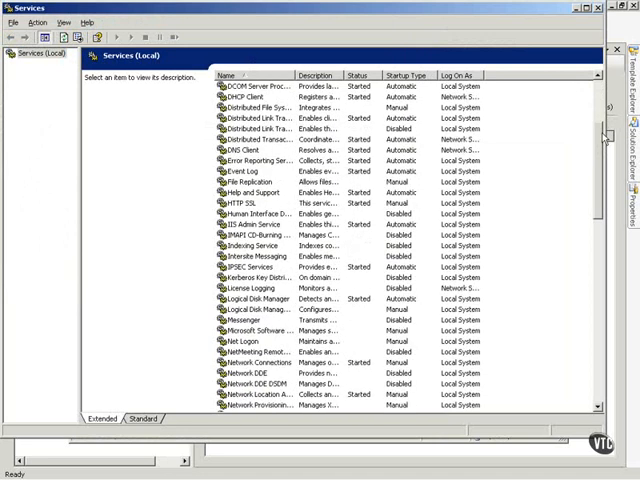
{"action": "scroll", "scroll_direction": "down", "scroll_amount": 3}
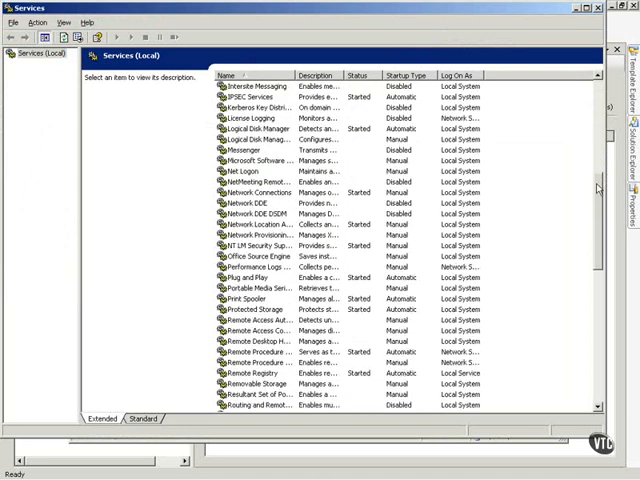
{"action": "scroll", "scroll_direction": "down", "scroll_amount": 3}
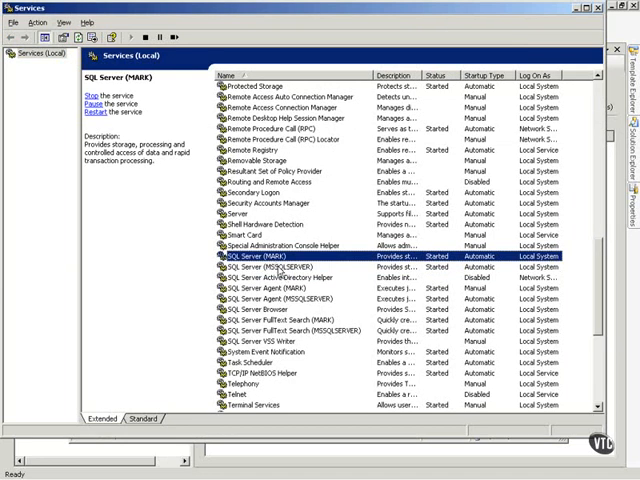
{"action": "left_click", "coordinate": [290, 300]}
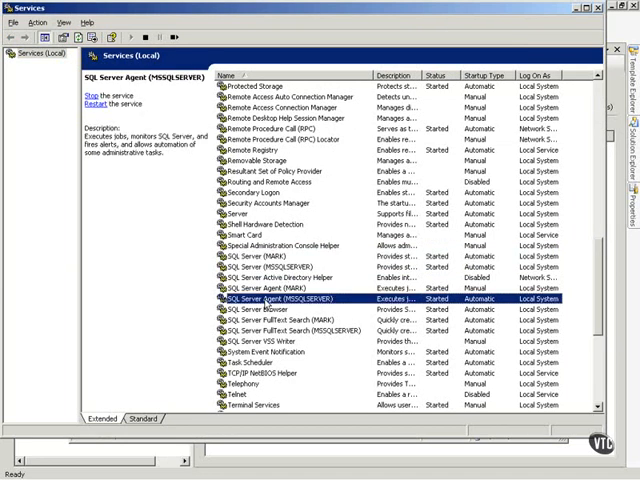
{"action": "left_click", "coordinate": [270, 288]}
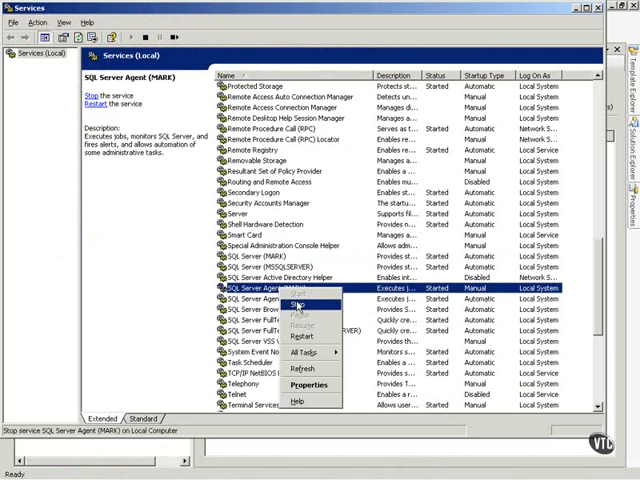
Set the SQL Server Agent service's Startup type to Automatic in its properties.
{"action": "left_click", "coordinate": [308, 384]}
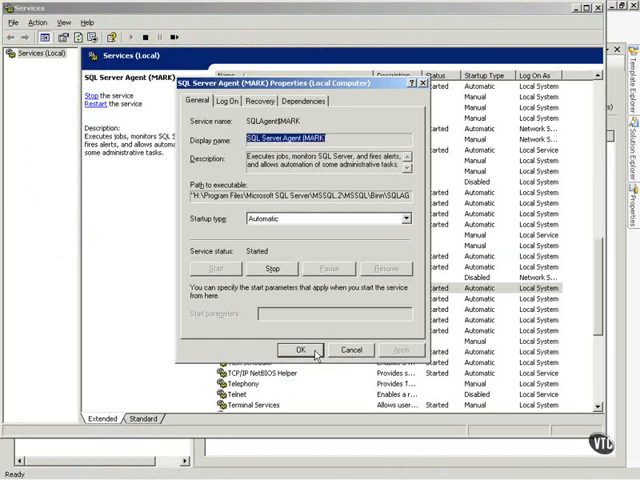
{"action": "left_click", "coordinate": [302, 350]}
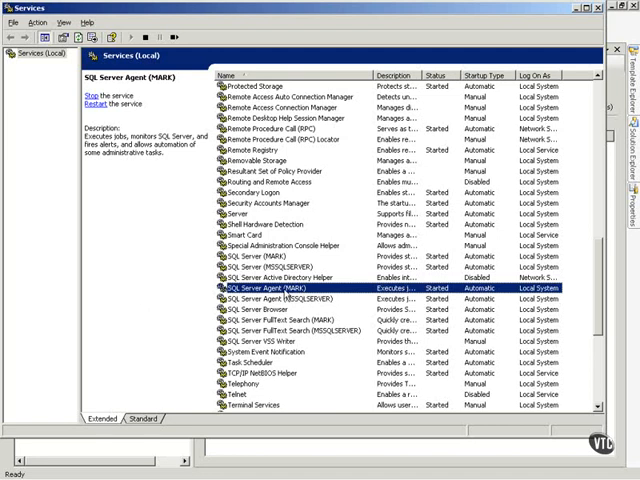
{"action": "mouse_move", "coordinate": [304, 390]}
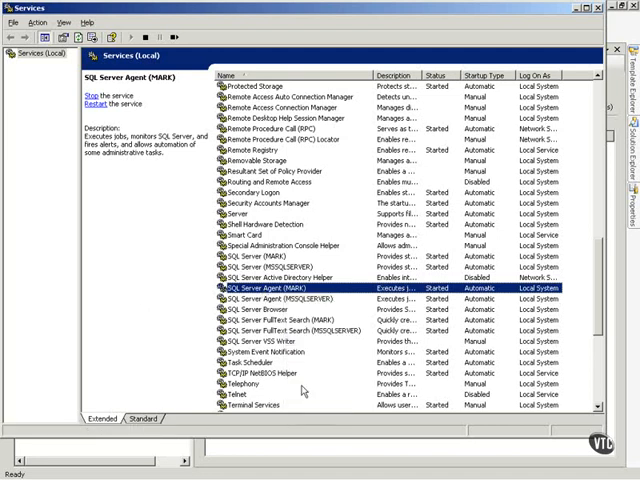
Check the agent service's Log On tab shows Local System account, then dismiss it.
{"action": "double_click", "coordinate": [280, 288]}
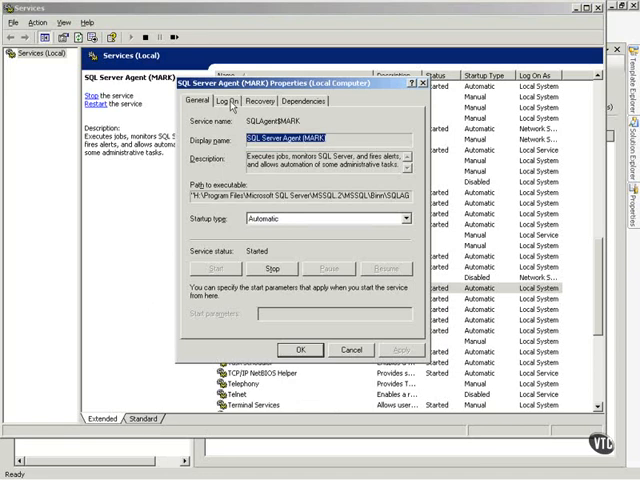
{"action": "left_click", "coordinate": [228, 100]}
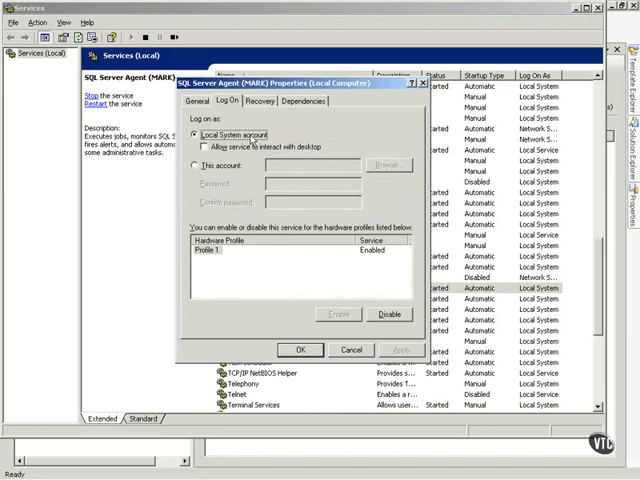
{"action": "left_click", "coordinate": [202, 164]}
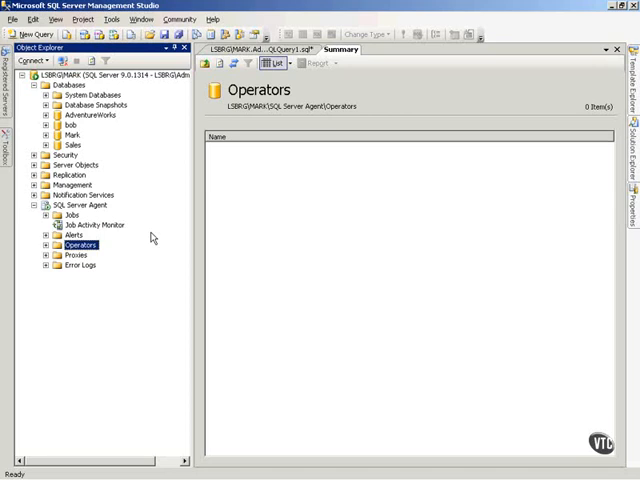
{"action": "mouse_move", "coordinate": [92, 208]}
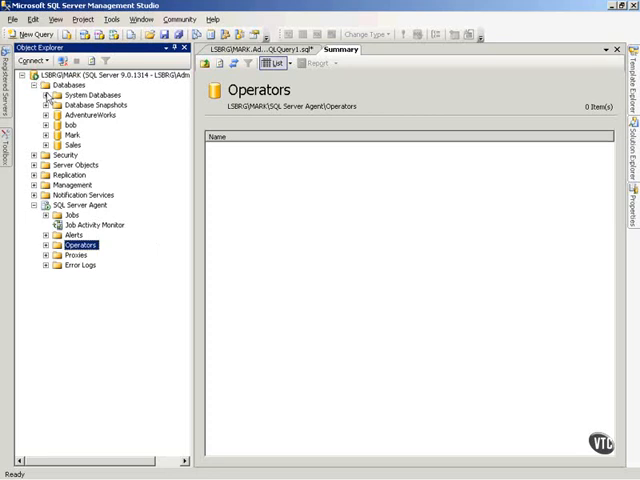
Expand System Databases to list master, model, msdb and tempdb.
{"action": "left_click", "coordinate": [40, 96]}
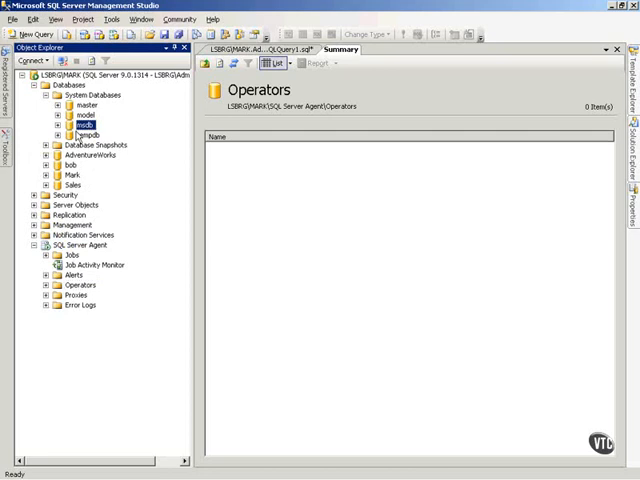